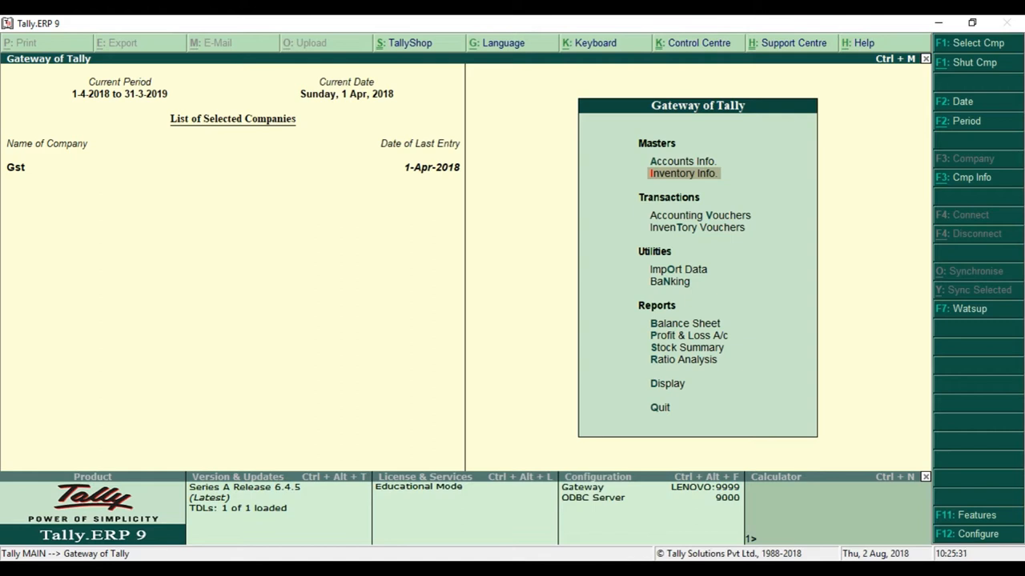
{"action": "mouse_move", "coordinate": [647, 454]}
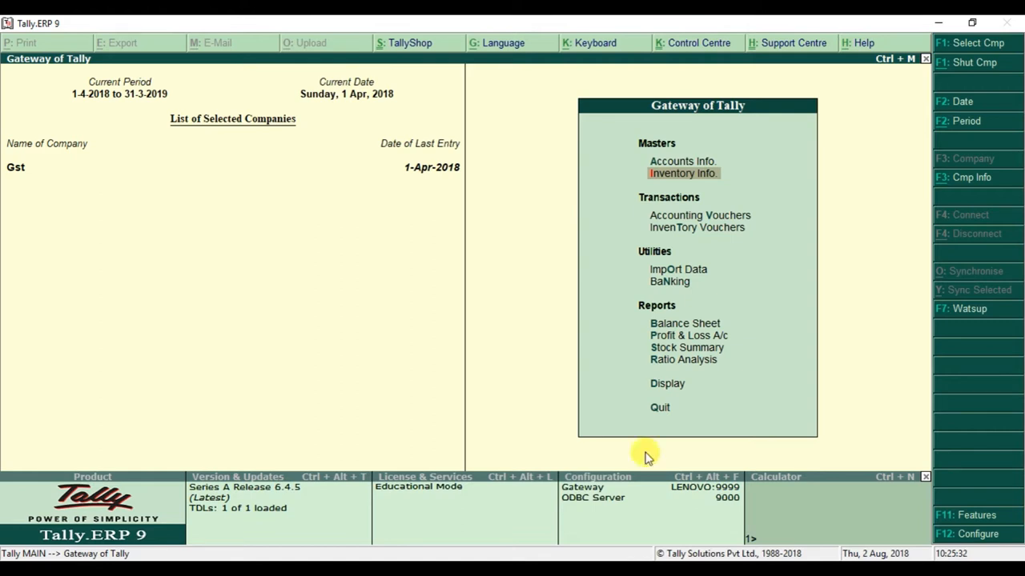
{"action": "mouse_move", "coordinate": [685, 173]}
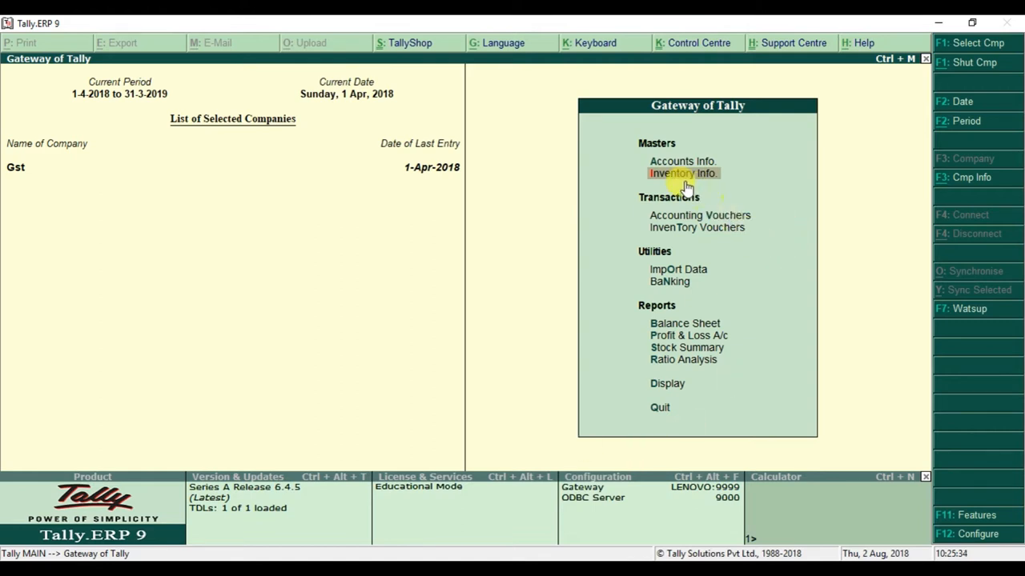
{"action": "mouse_move", "coordinate": [680, 178]}
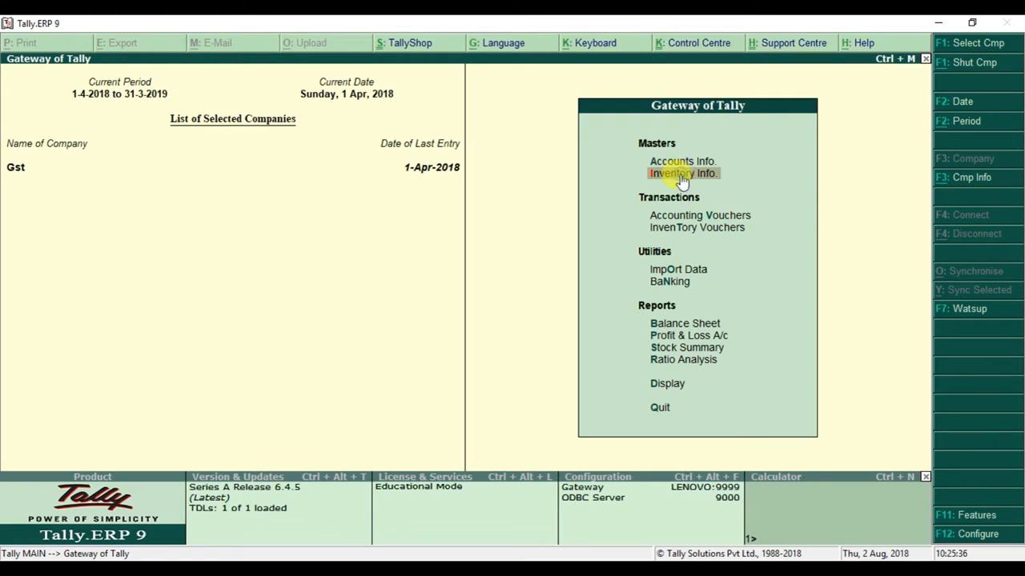
- Reach Tax Rate Setup under Inventory Info from the Gateway of Tally
{"action": "left_click", "coordinate": [682, 173]}
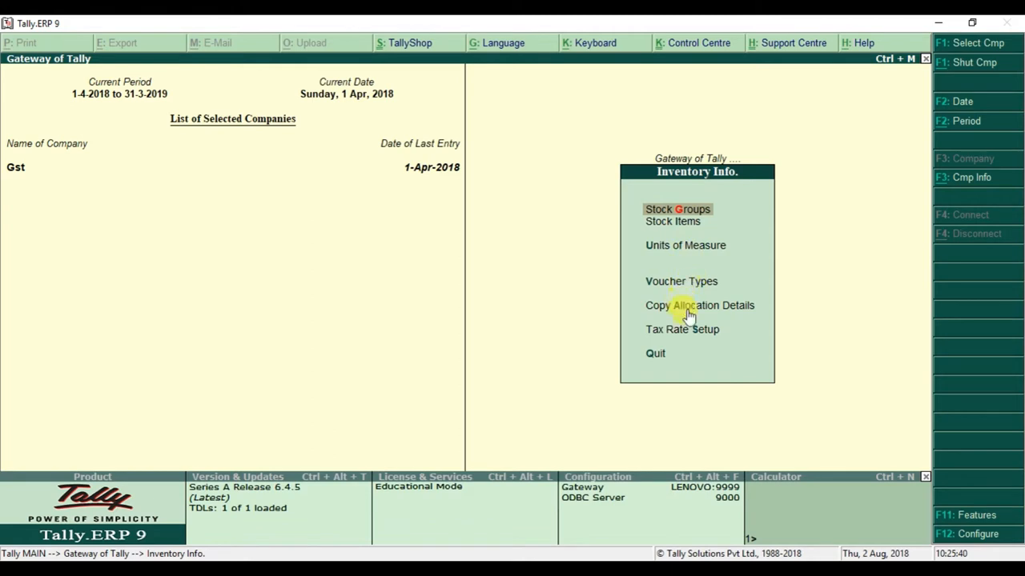
{"action": "mouse_move", "coordinate": [682, 330]}
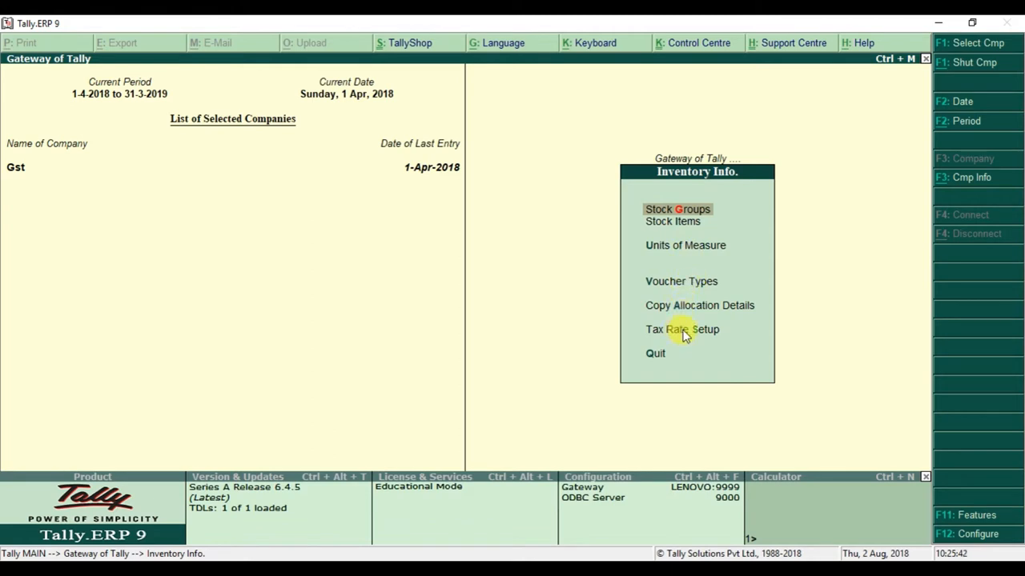
{"action": "left_click", "coordinate": [682, 329]}
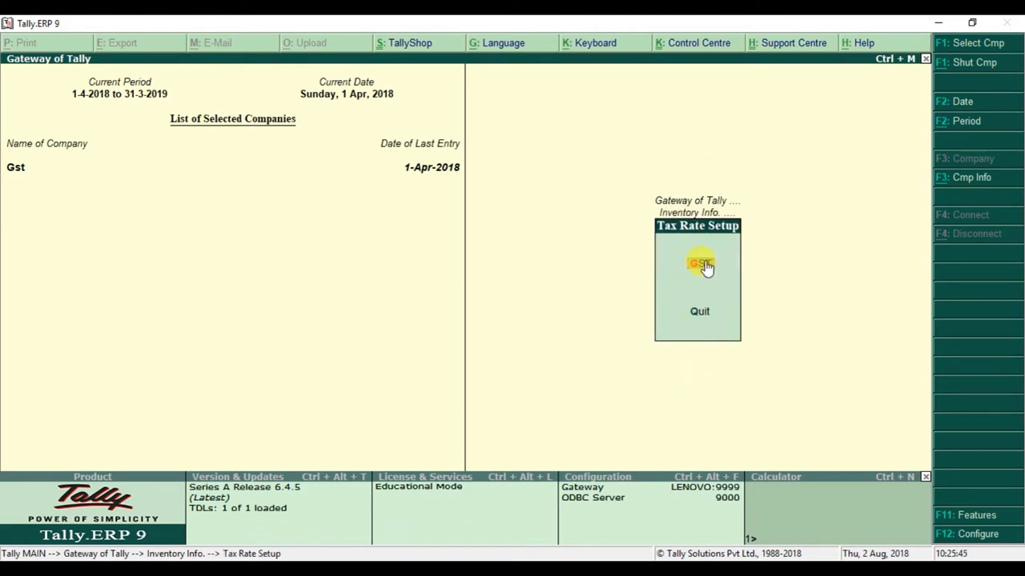
- In GST Rate Setup, move to Baby carriages (28% IGST, HSN 5365655) and bring up its GST Details
{"action": "left_click", "coordinate": [698, 262]}
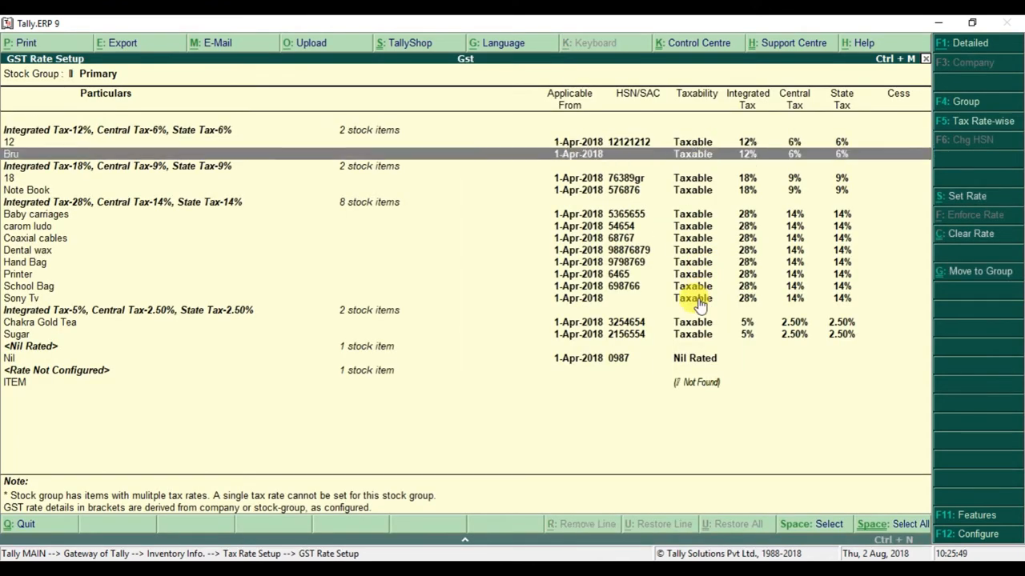
{"action": "key", "text": "down"}
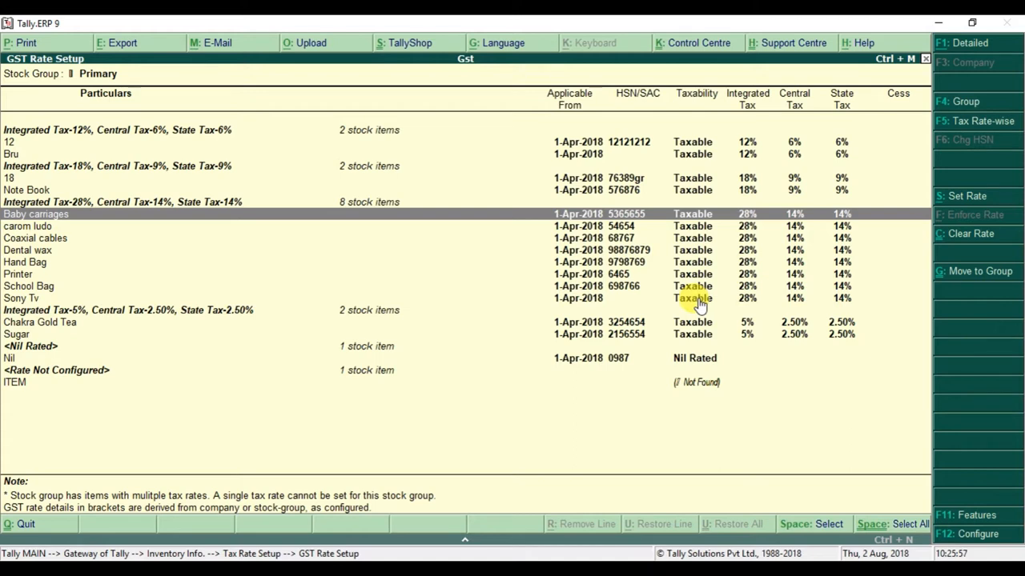
{"action": "mouse_move", "coordinate": [792, 492]}
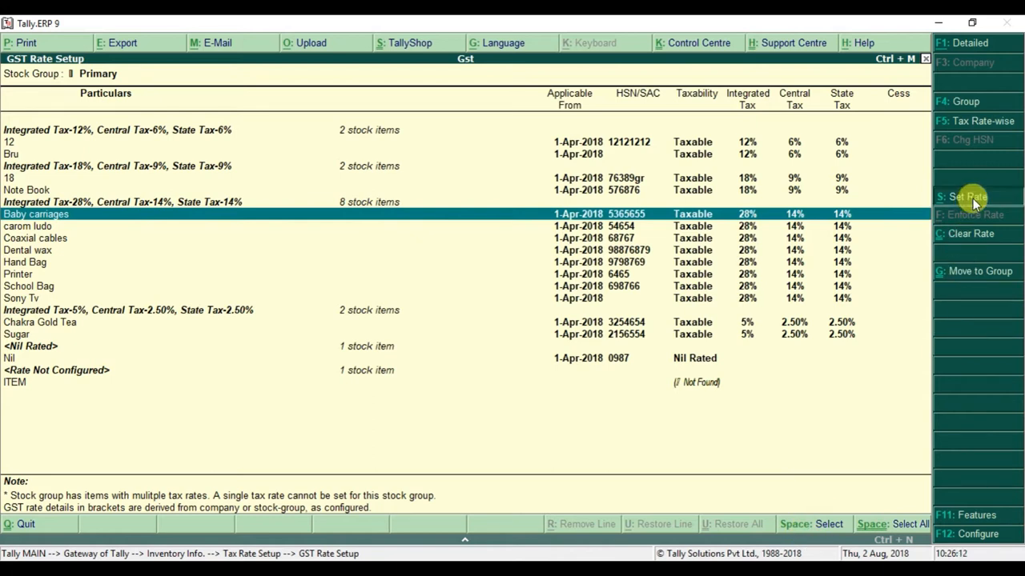
{"action": "left_click", "coordinate": [967, 195]}
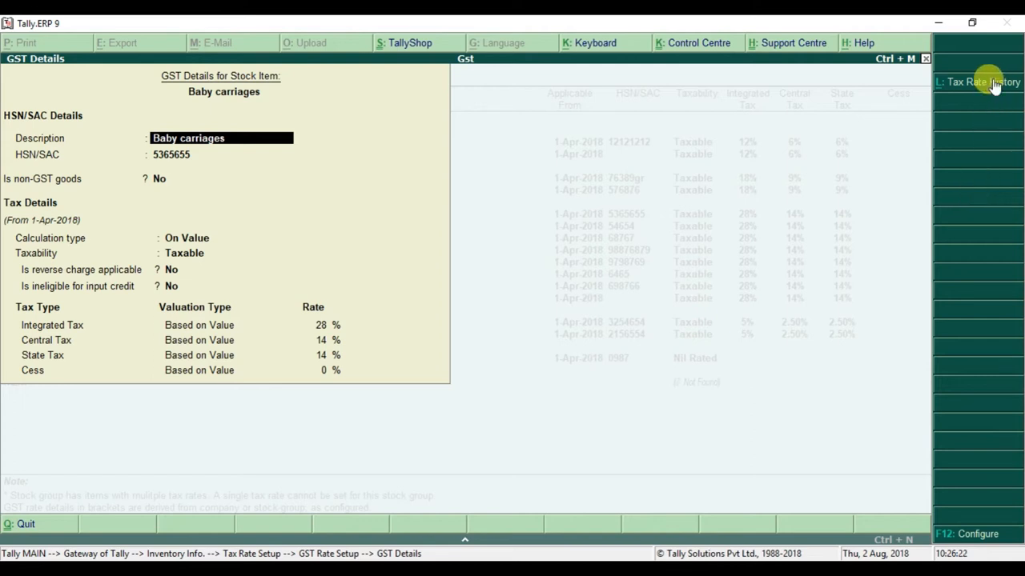
- Add a 1-Aug-2018 Taxable entry at 18% integrated tax in Baby carriages' tax rate history
{"action": "left_click", "coordinate": [978, 82]}
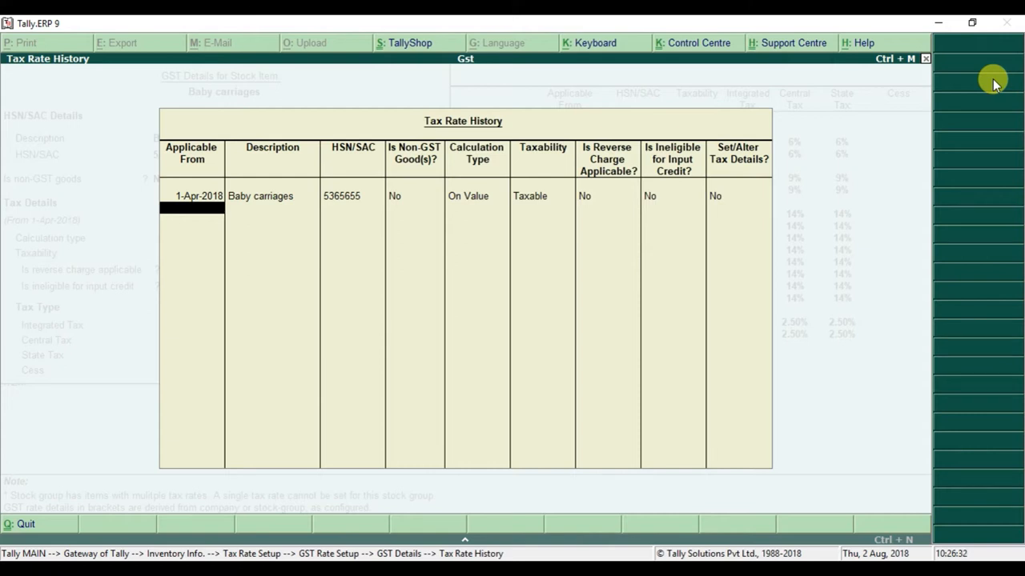
{"action": "type", "text": "1.8."}
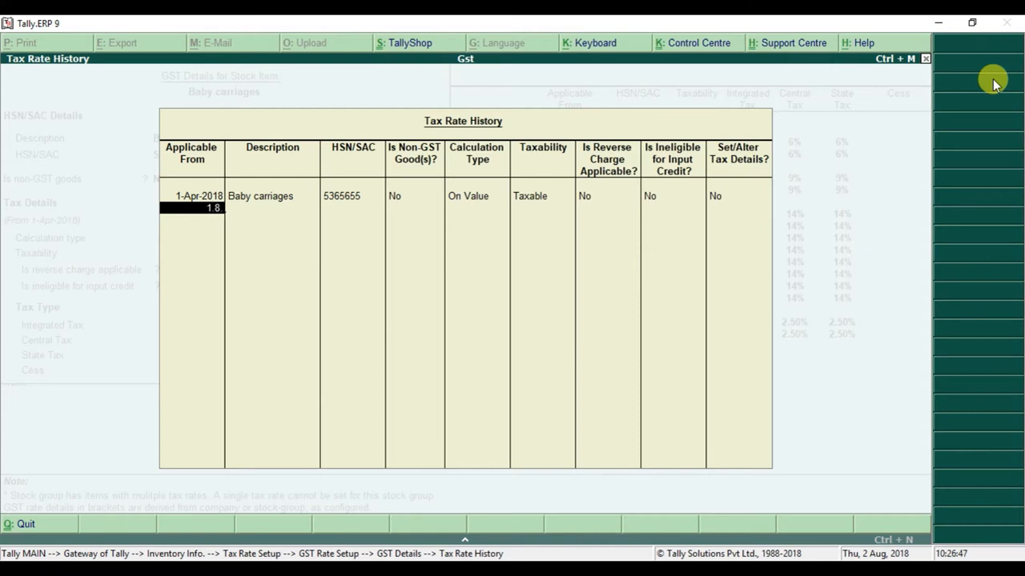
{"action": "type", "text": "201"}
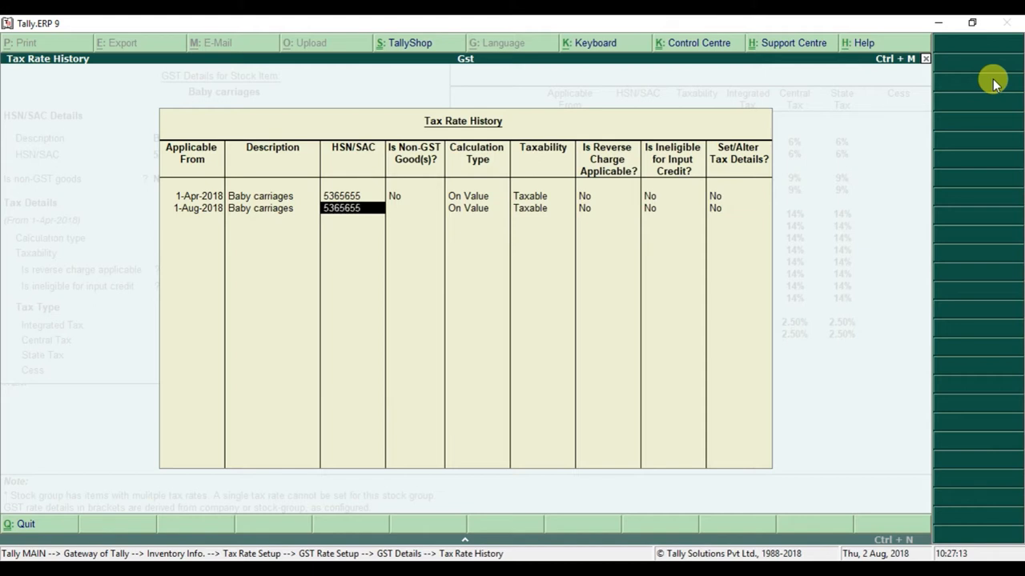
{"action": "left_click", "coordinate": [530, 209]}
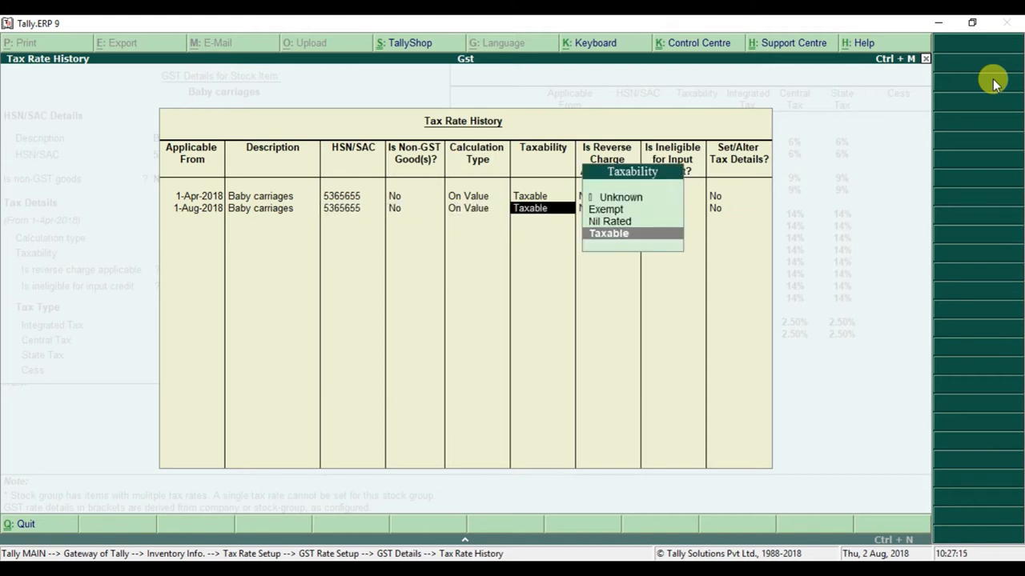
{"action": "left_click", "coordinate": [609, 234]}
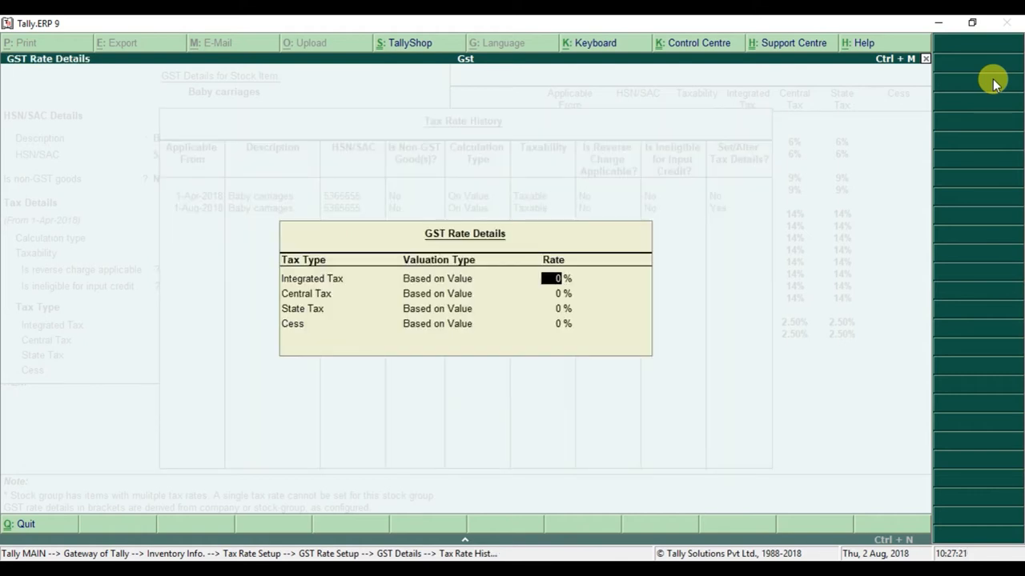
{"action": "type", "text": "18"}
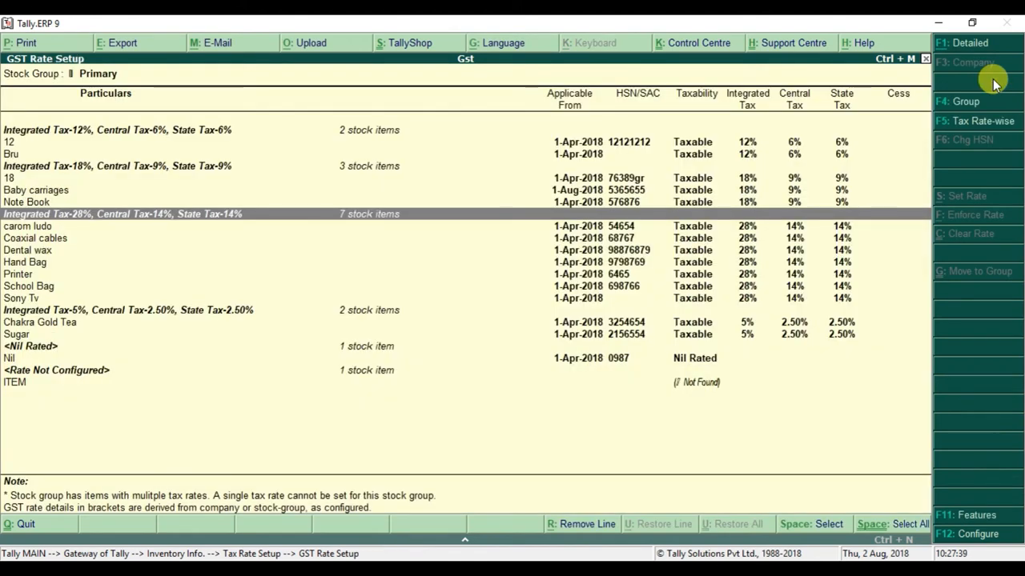
{"action": "key", "text": "up"}
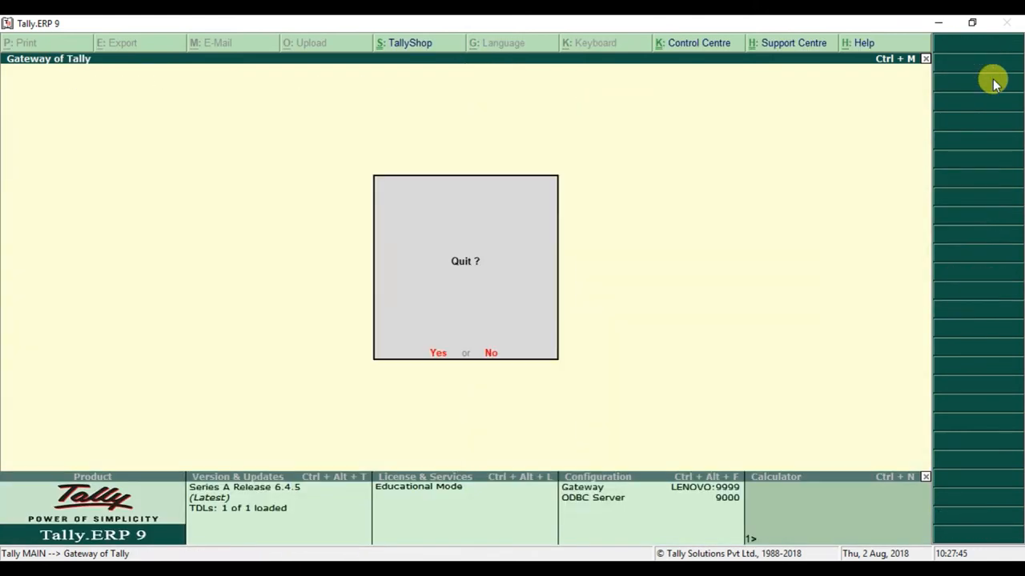
{"action": "left_click", "coordinate": [490, 354]}
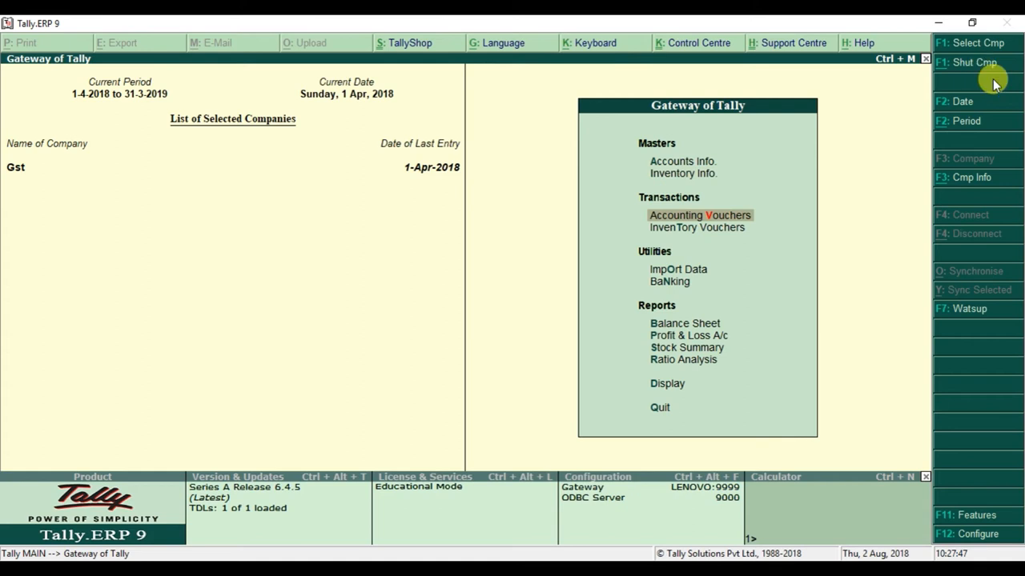
{"action": "left_click", "coordinate": [698, 215]}
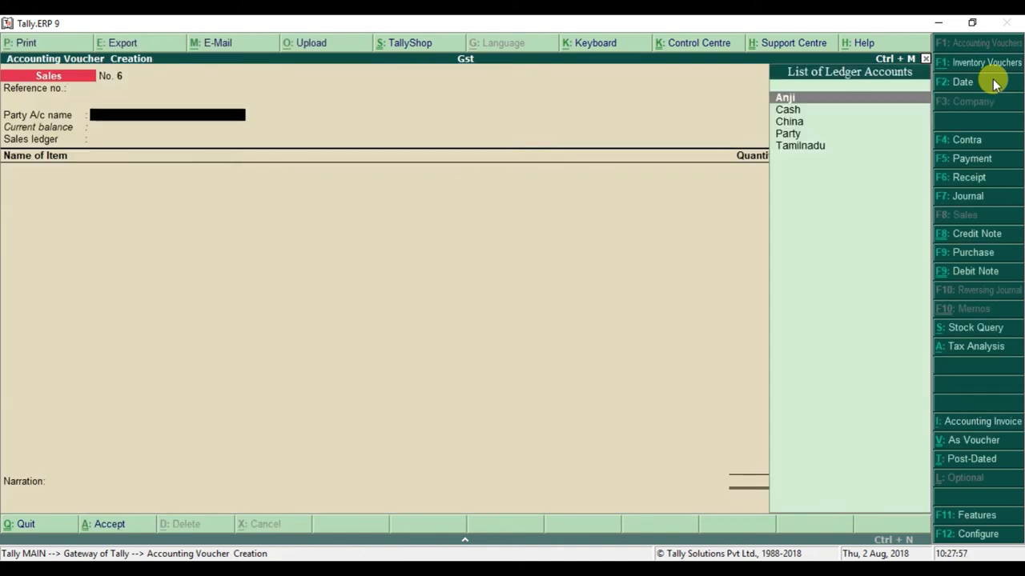
{"action": "left_click", "coordinate": [788, 109]}
{"action": "type", "text": "S"}
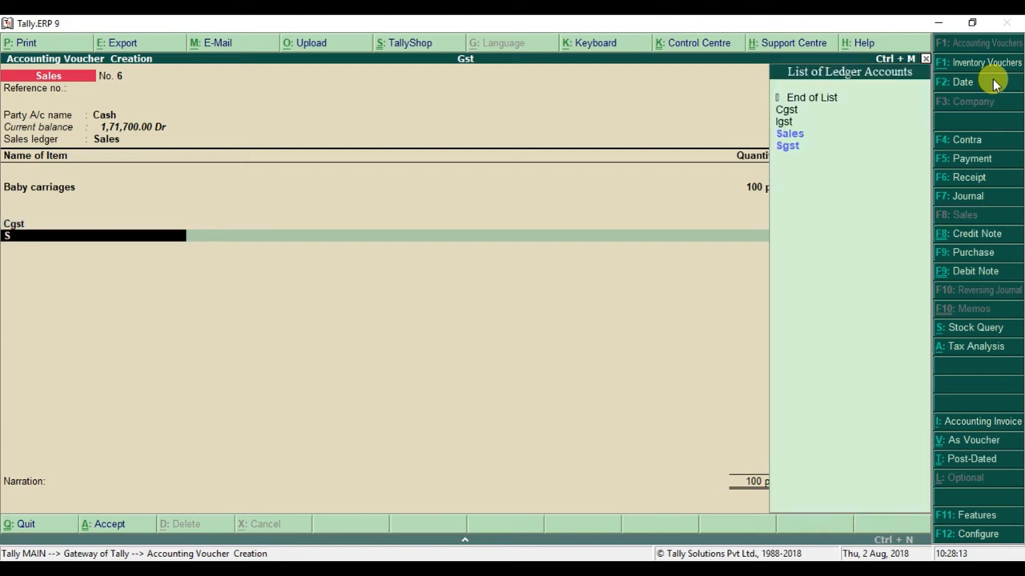
{"action": "left_click", "coordinate": [787, 144]}
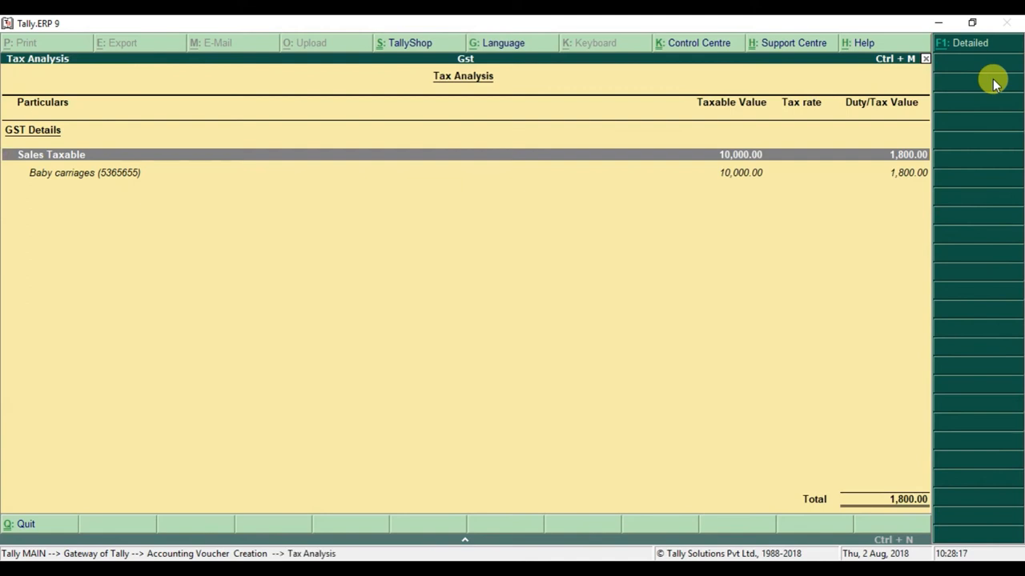
{"action": "left_click", "coordinate": [967, 42]}
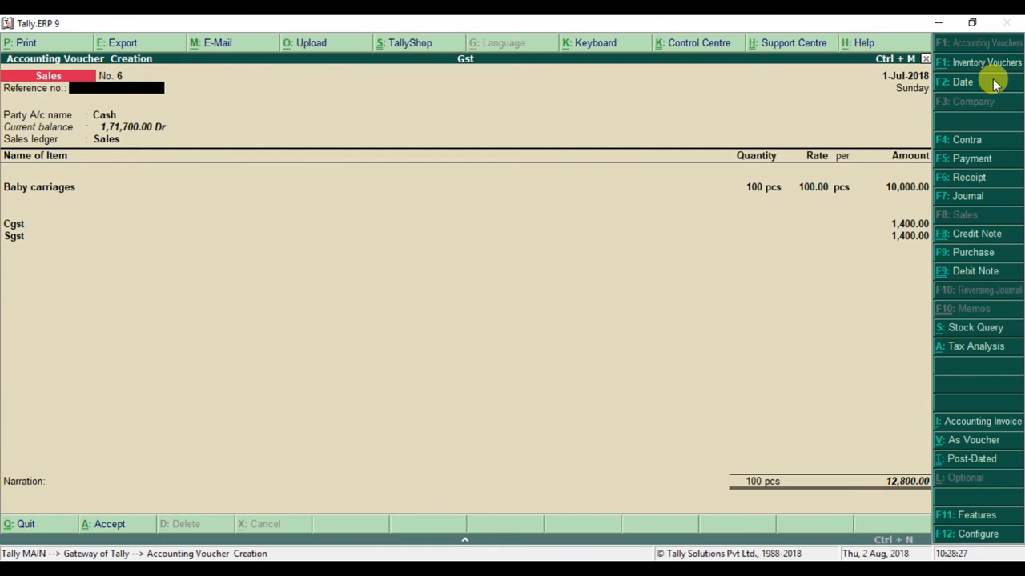
- Return to GST Rate Setup and mark several 28% stock items for a rate change
{"action": "left_click", "coordinate": [976, 346]}
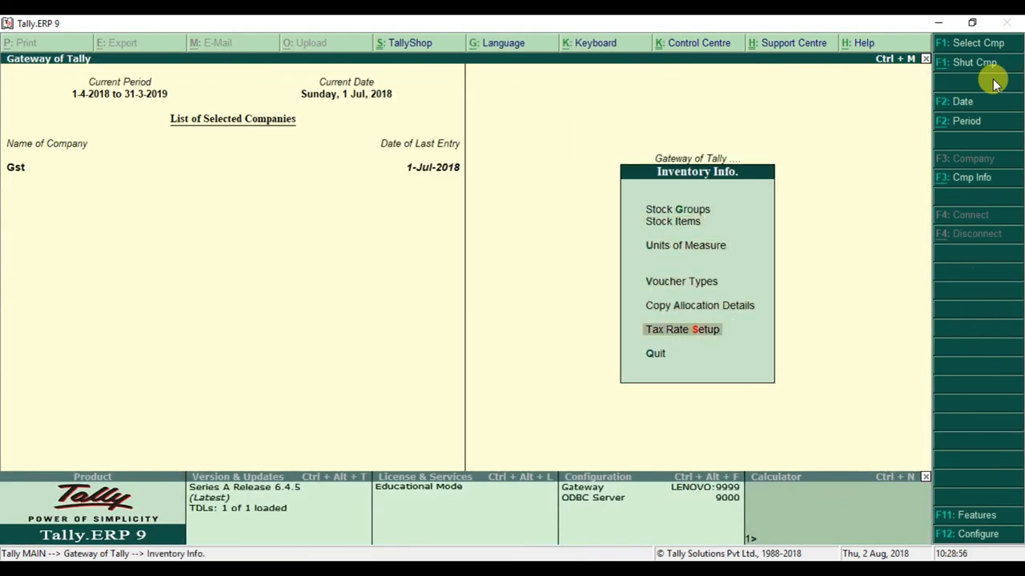
{"action": "left_click", "coordinate": [682, 330]}
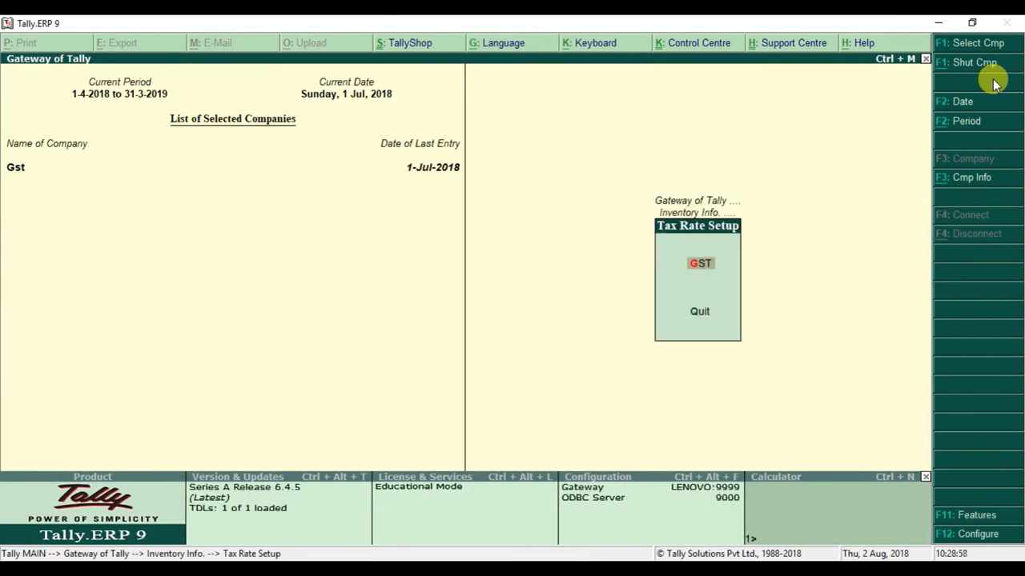
{"action": "left_click", "coordinate": [699, 262]}
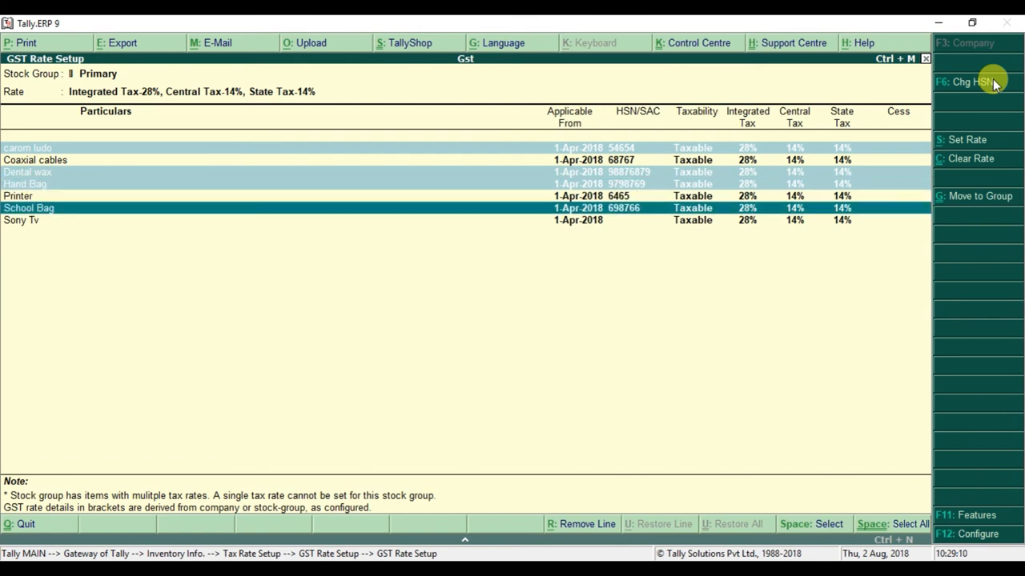
{"action": "key", "text": "Down"}
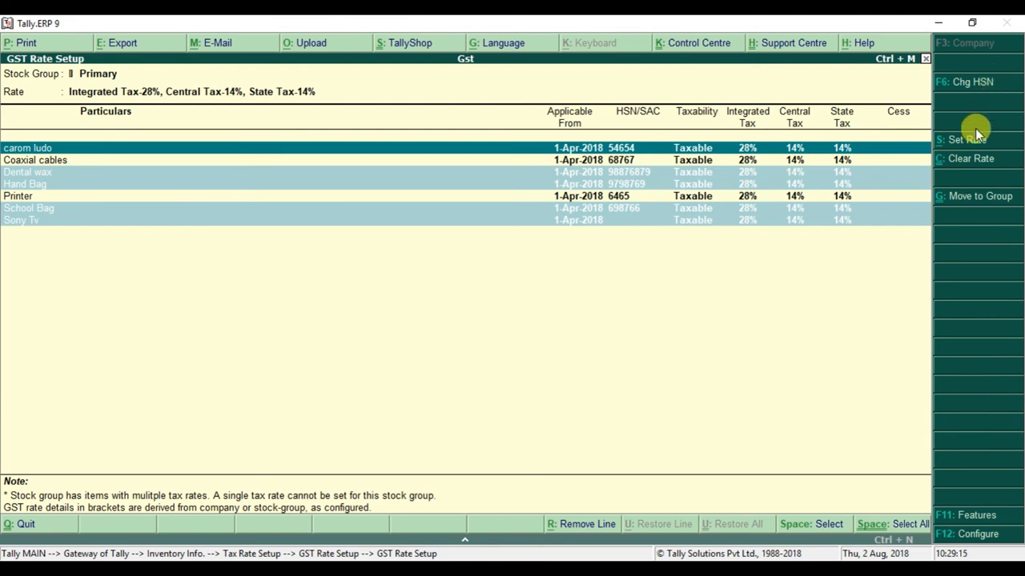
- Set the marked items to Taxable at 18% integrated tax from 1-Aug-2018 and review the regrouped list
{"action": "left_click", "coordinate": [967, 138]}
{"action": "type", "text": "1."}
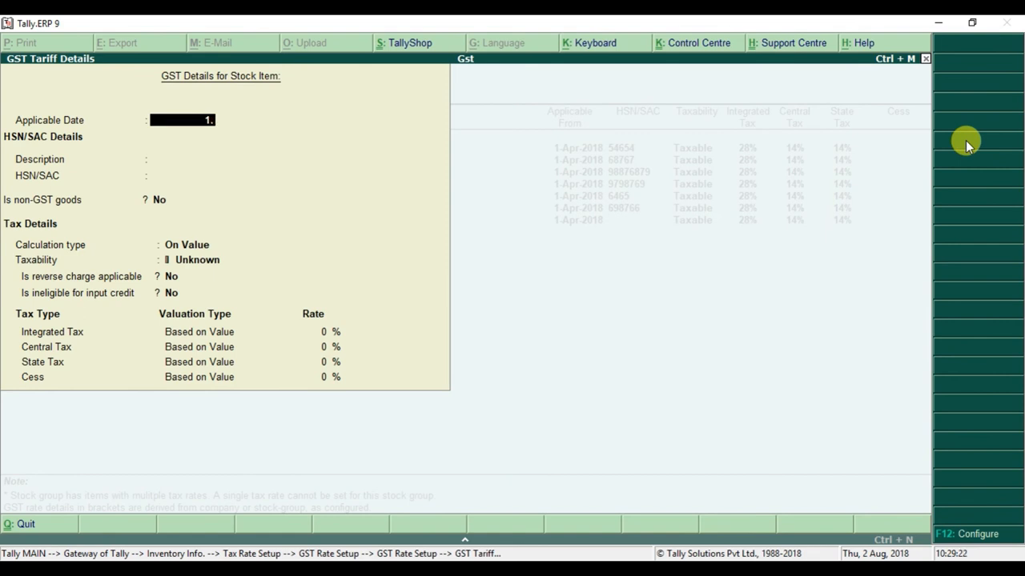
{"action": "type", "text": "1-Aug-2018"}
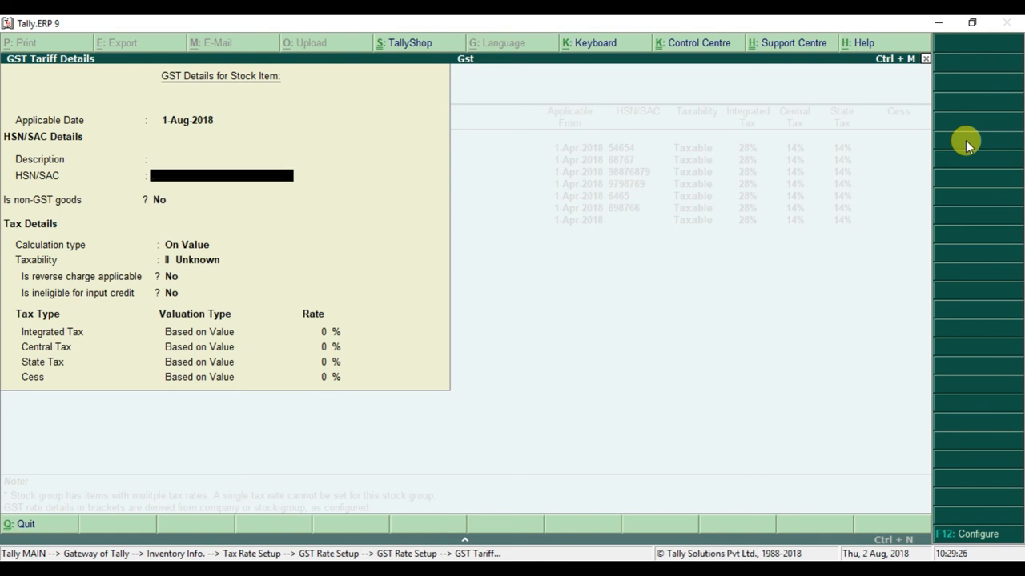
{"action": "left_click", "coordinate": [208, 259]}
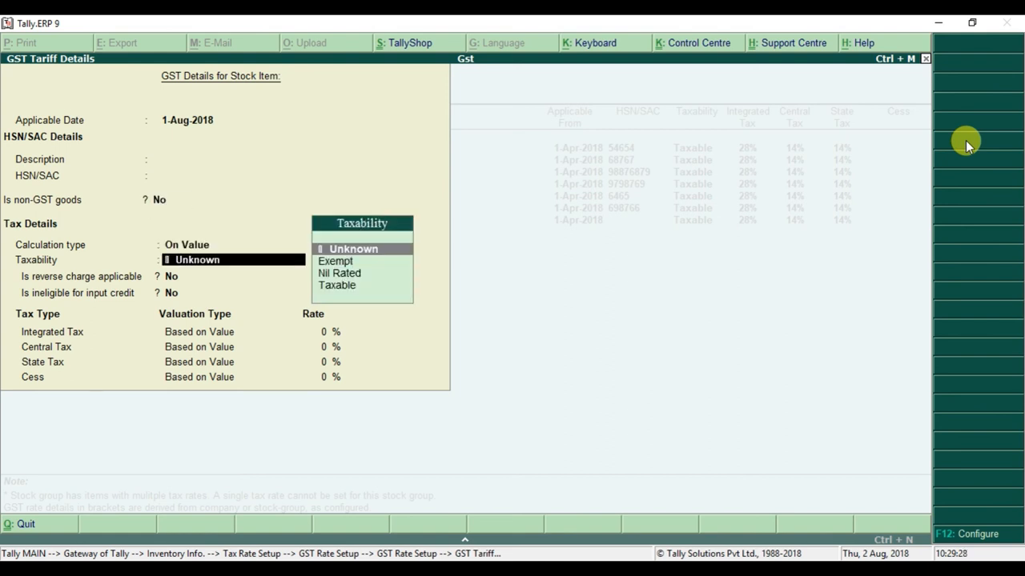
{"action": "left_click", "coordinate": [336, 285]}
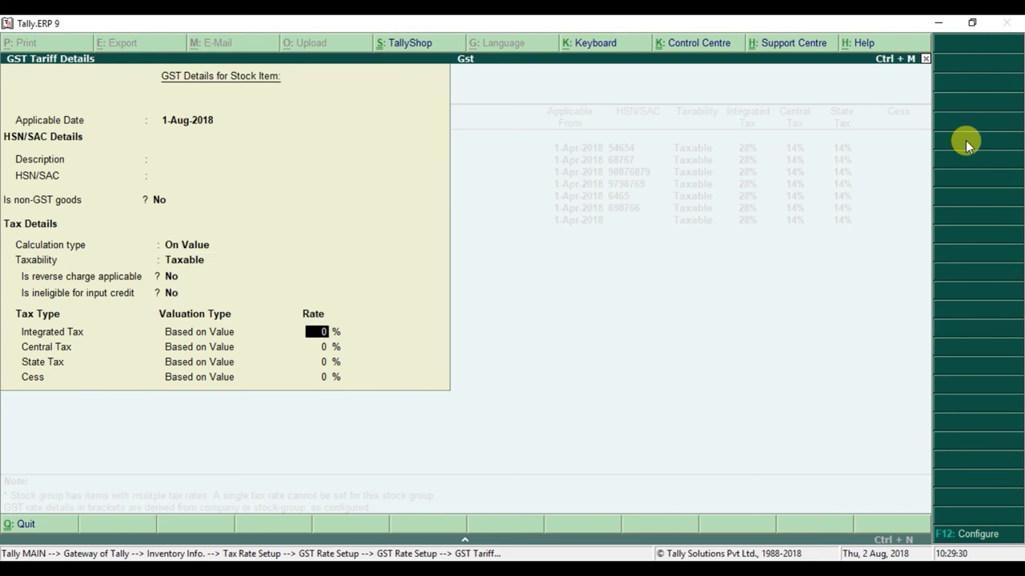
{"action": "type", "text": "18"}
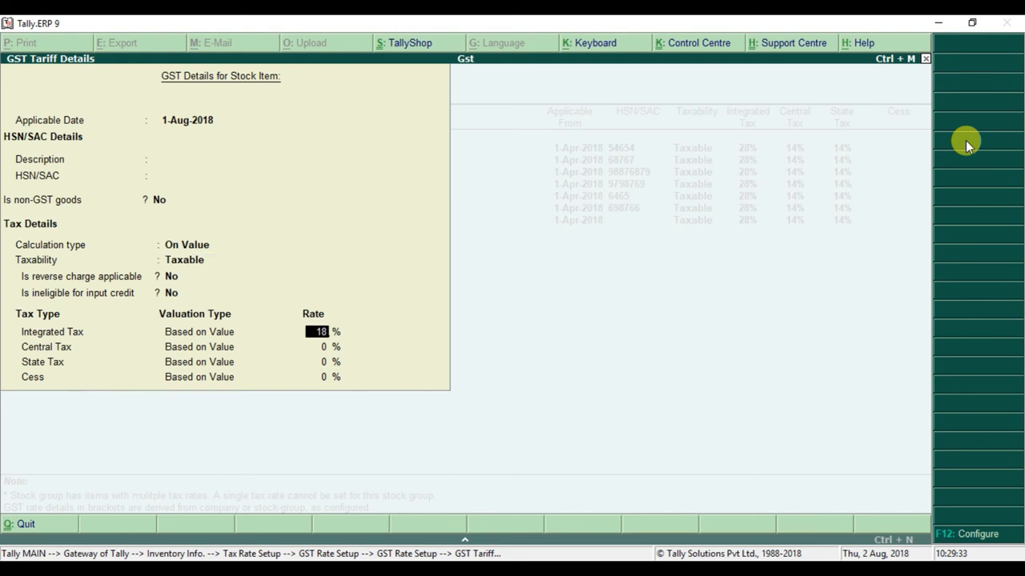
{"action": "key", "text": "enter"}
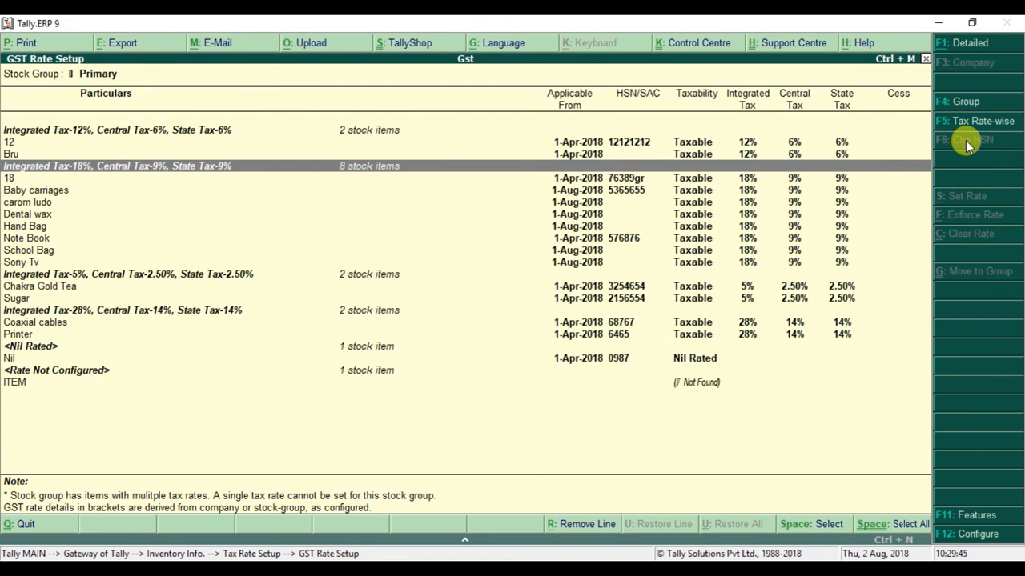
{"action": "key", "text": "Down"}
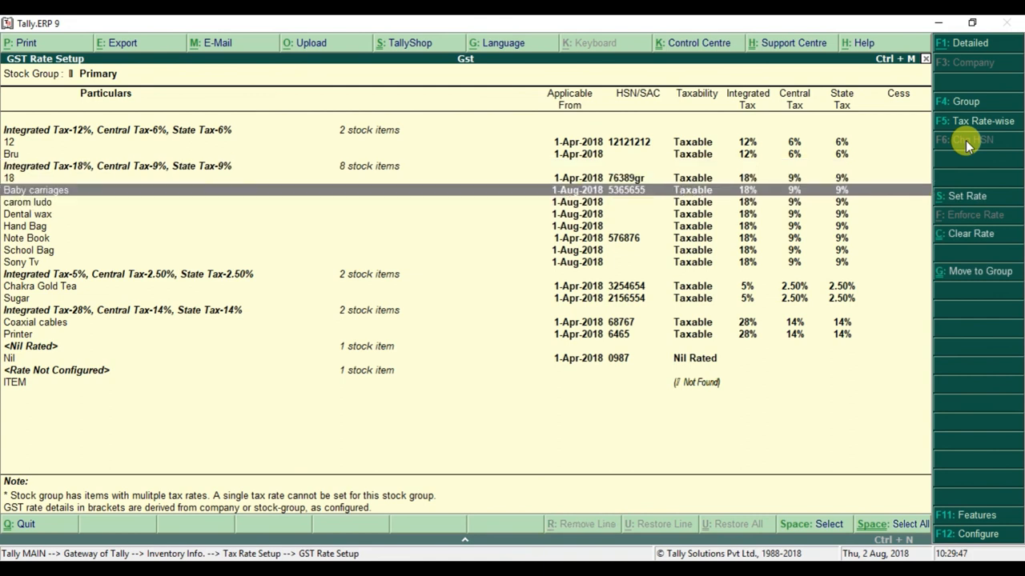